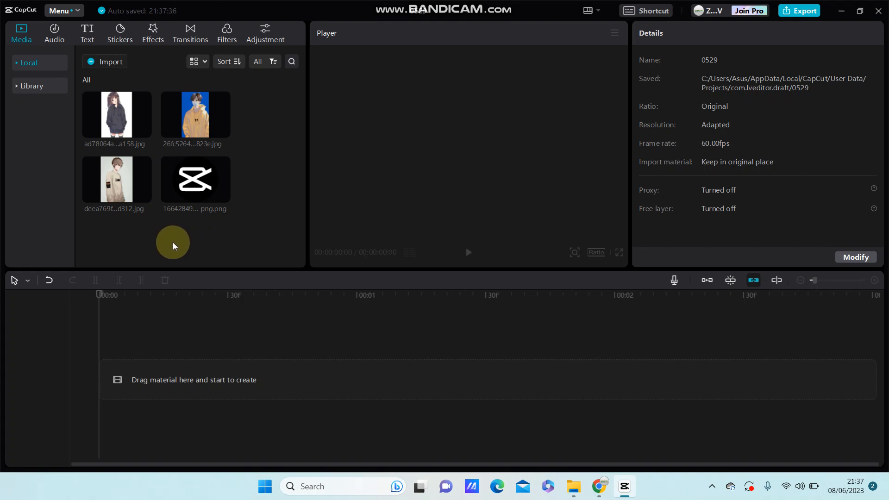
Add the hooded anime girl image to the timeline as a one-second clip
{"action": "left_click_drag", "start_coordinate": [195, 179], "coordinate": [275, 388]}
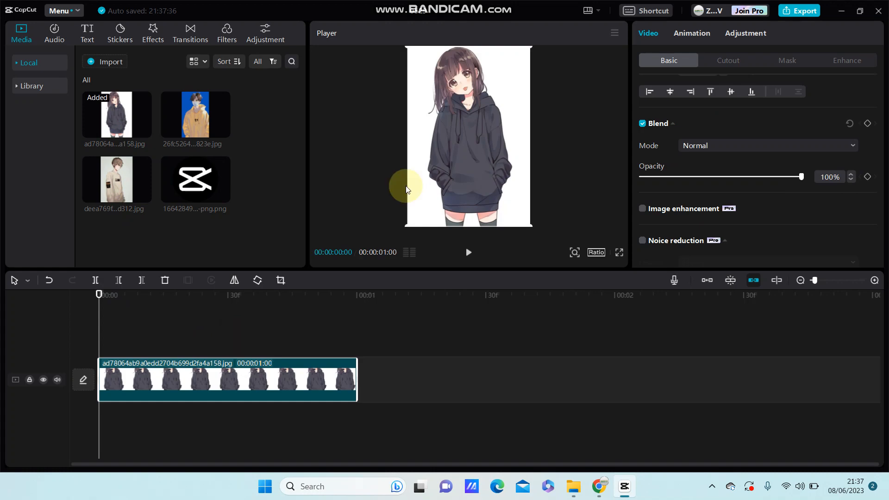
Strip the white background from the clip with Auto cutout, leaving only the girl
{"action": "left_click", "coordinate": [728, 60]}
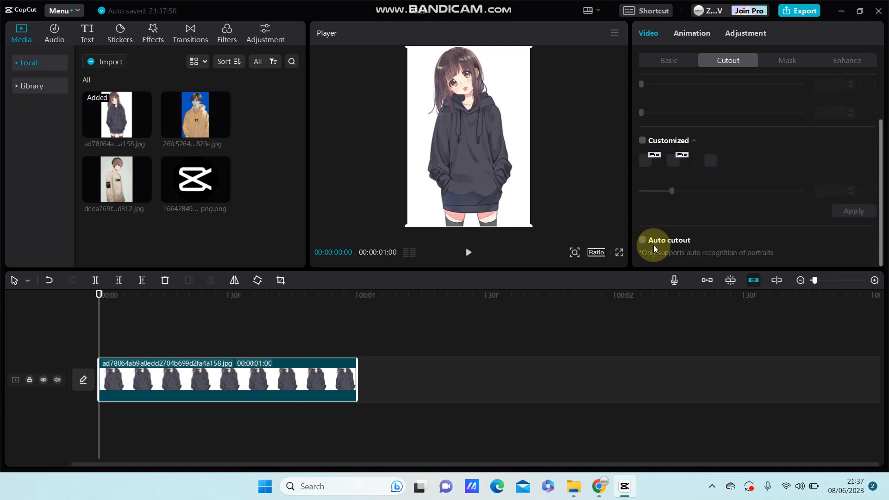
{"action": "mouse_move", "coordinate": [691, 228]}
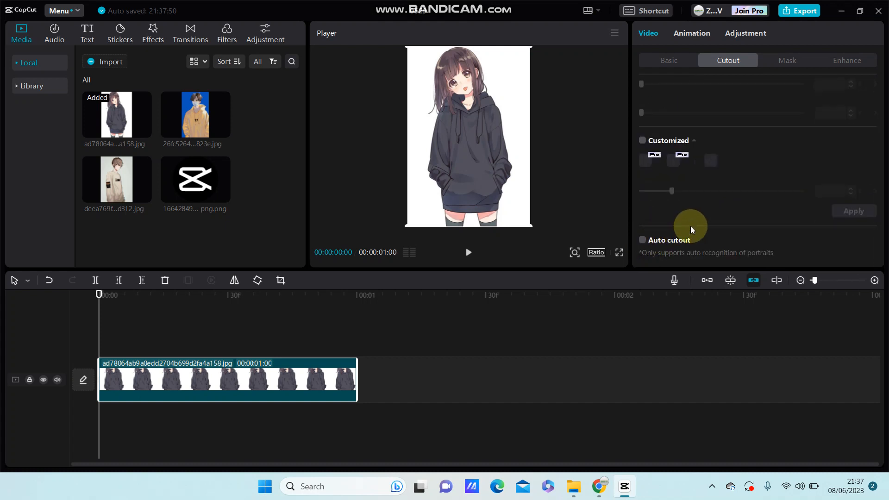
{"action": "left_click", "coordinate": [642, 240]}
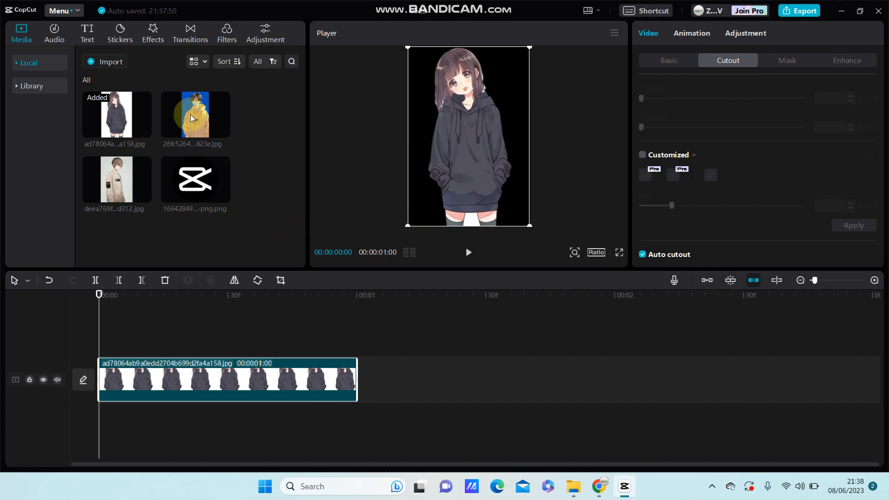
{"action": "left_click", "coordinate": [668, 60]}
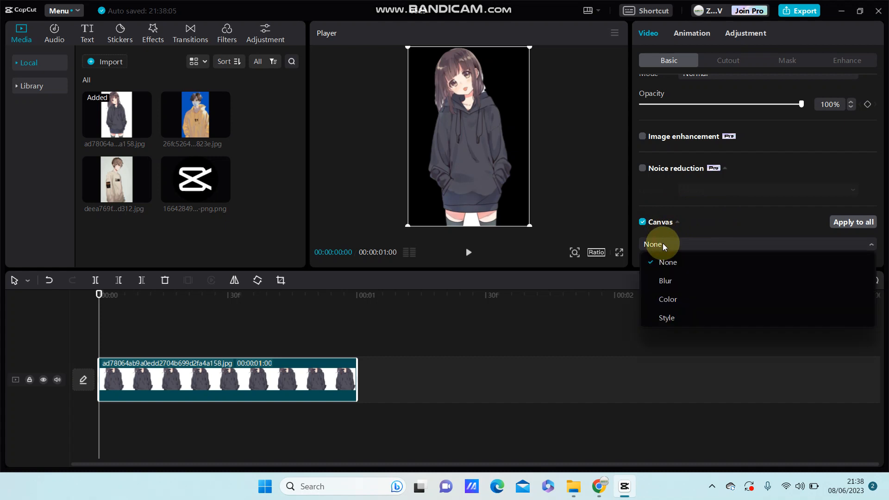
Enable Canvas with Style backgrounds and browse the style gallery
{"action": "left_click", "coordinate": [667, 262]}
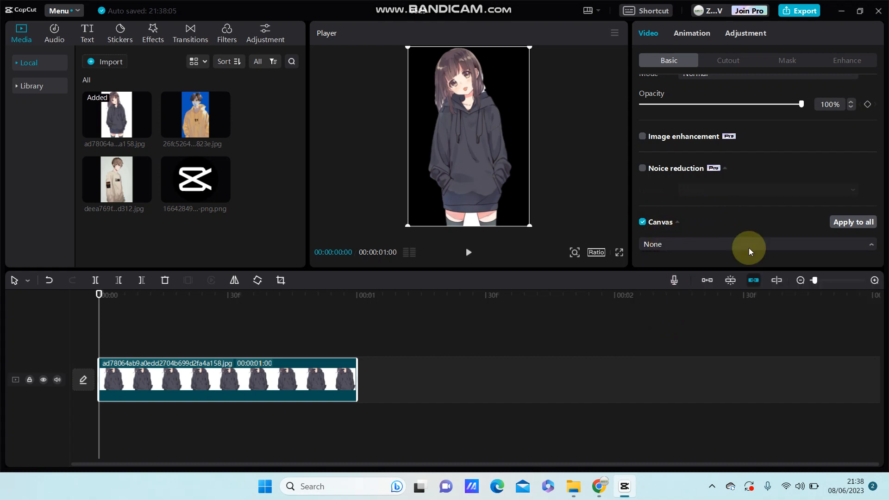
{"action": "left_click", "coordinate": [754, 244]}
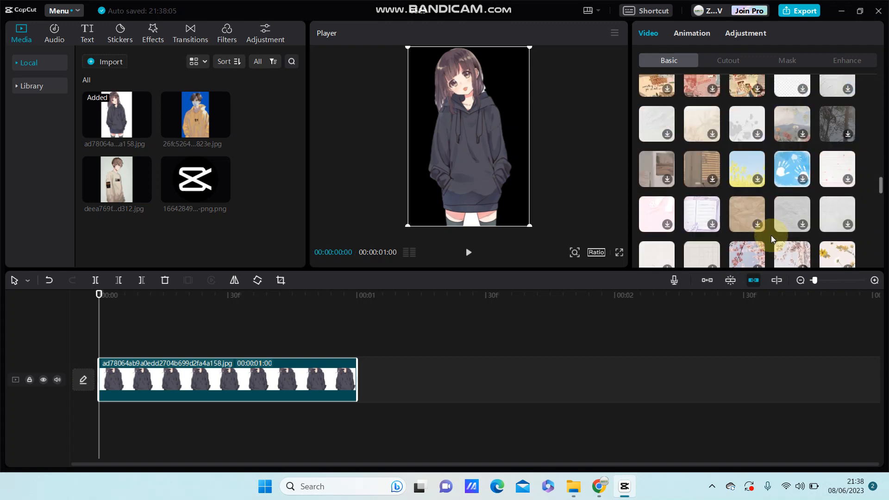
{"action": "scroll", "scroll_direction": "down", "scroll_amount": 3}
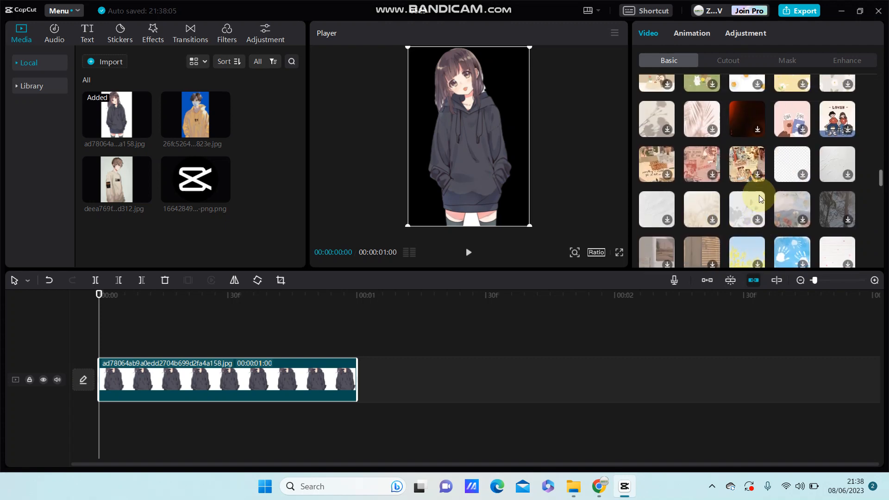
{"action": "scroll", "scroll_direction": "down", "scroll_amount": 3}
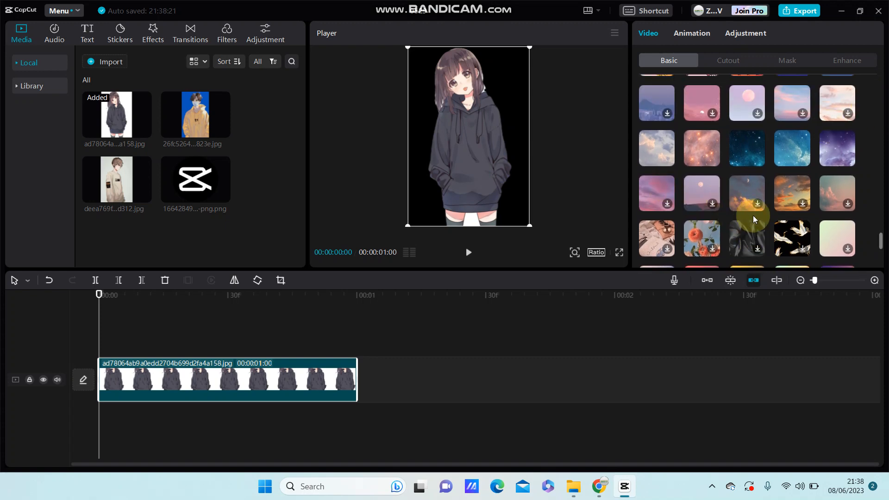
Apply the starry blue night-sky style after trying the pink nebula one
{"action": "left_click", "coordinate": [837, 148]}
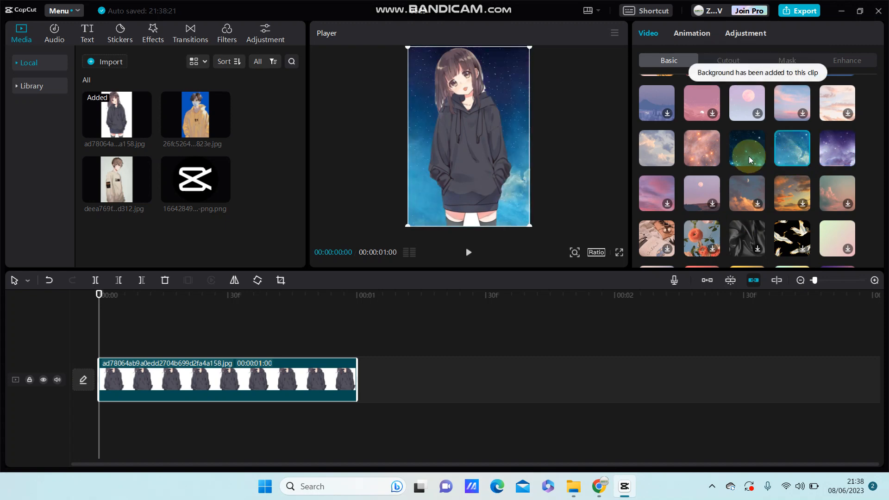
{"action": "left_click", "coordinate": [701, 148]}
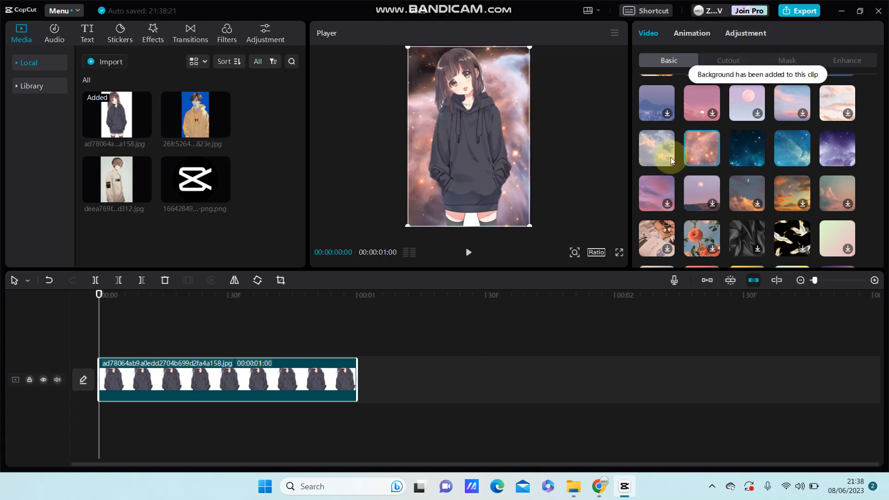
{"action": "mouse_move", "coordinate": [701, 160]}
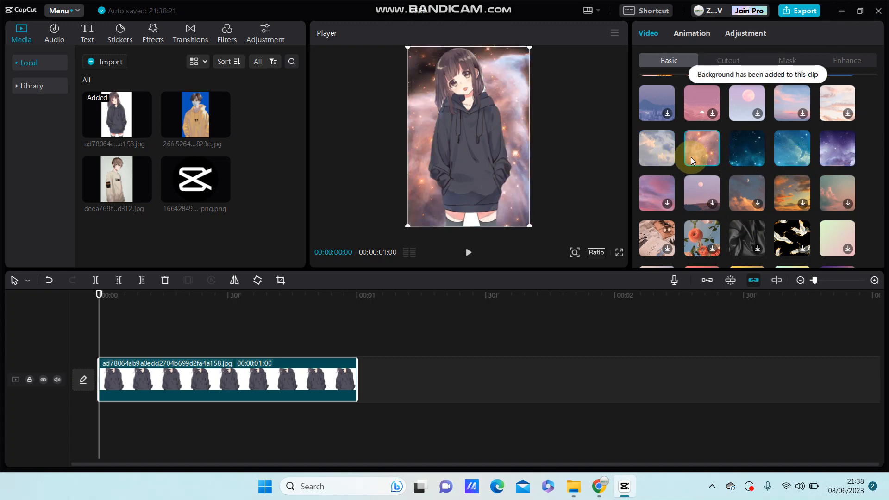
{"action": "left_click", "coordinate": [792, 148]}
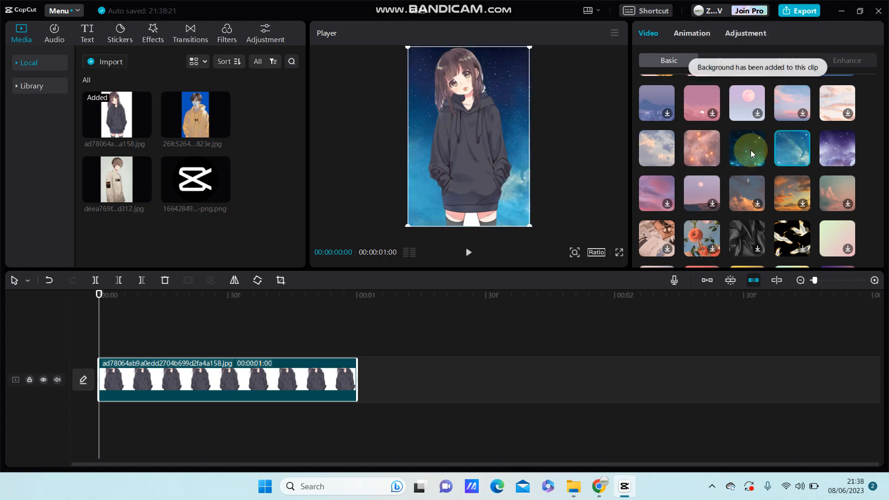
{"action": "left_click", "coordinate": [747, 148]}
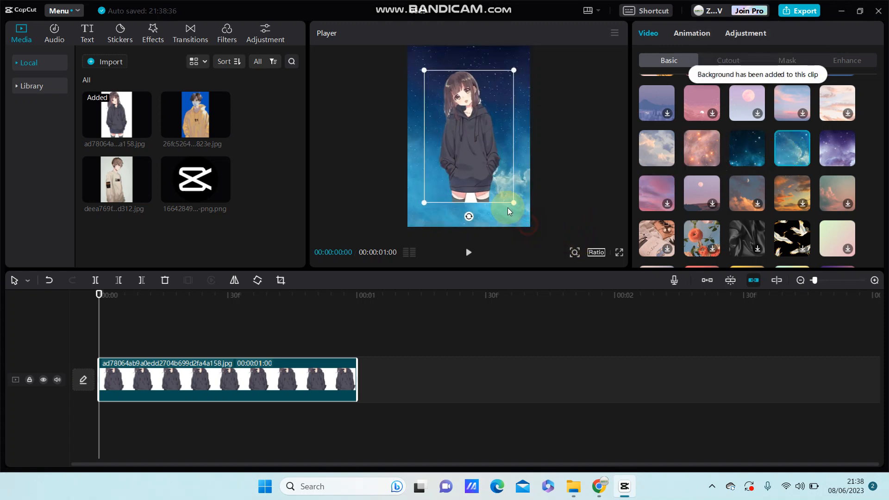